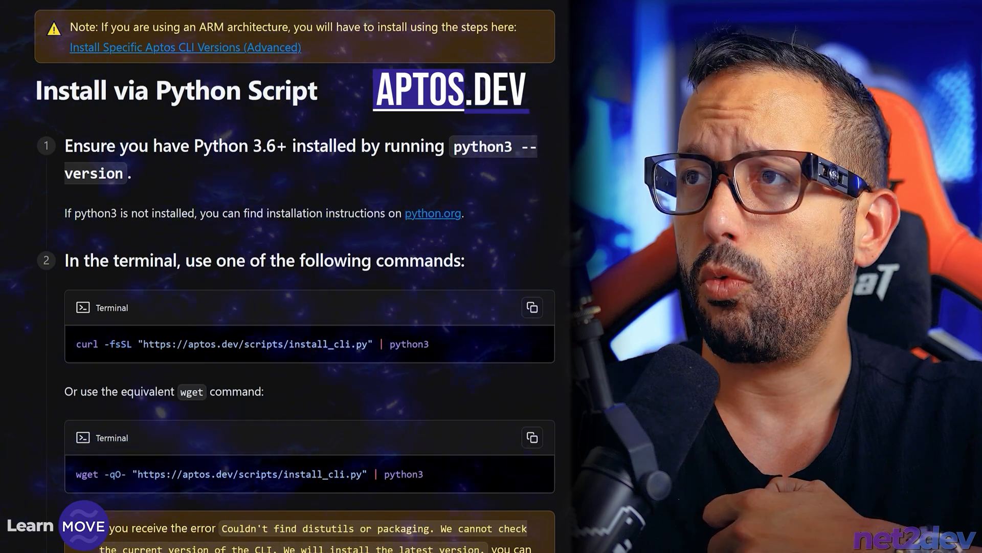
Run the pasted curl Aptos CLI install command under sudo, reaching the password prompt
{"action": "scroll", "scroll_direction": "down", "scroll_amount": 3}
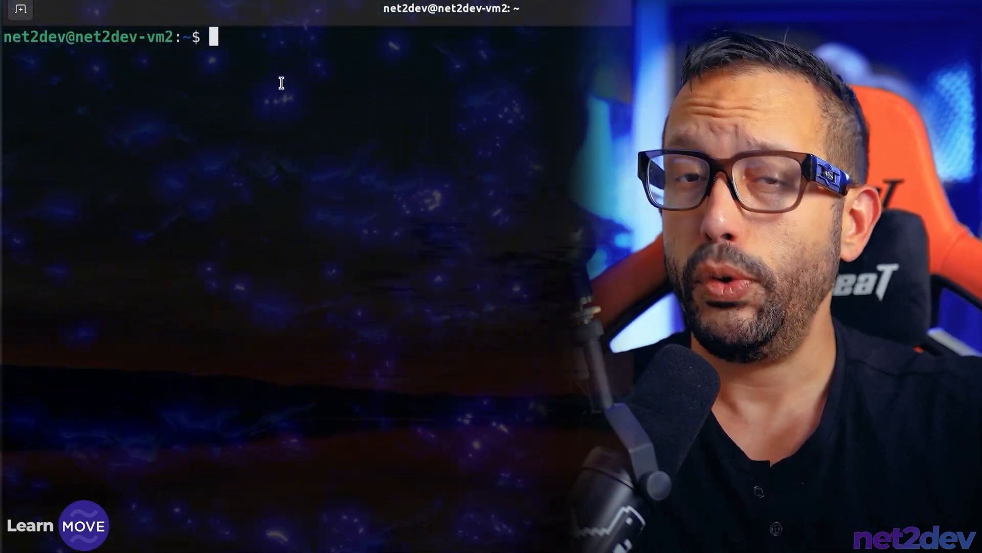
{"action": "type", "text": "sudo"}
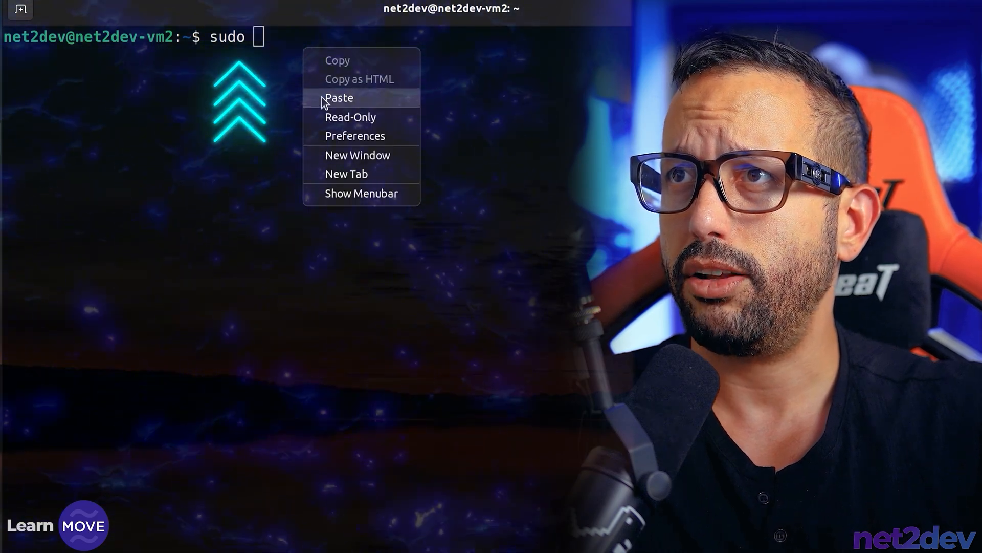
{"action": "left_click", "coordinate": [340, 98]}
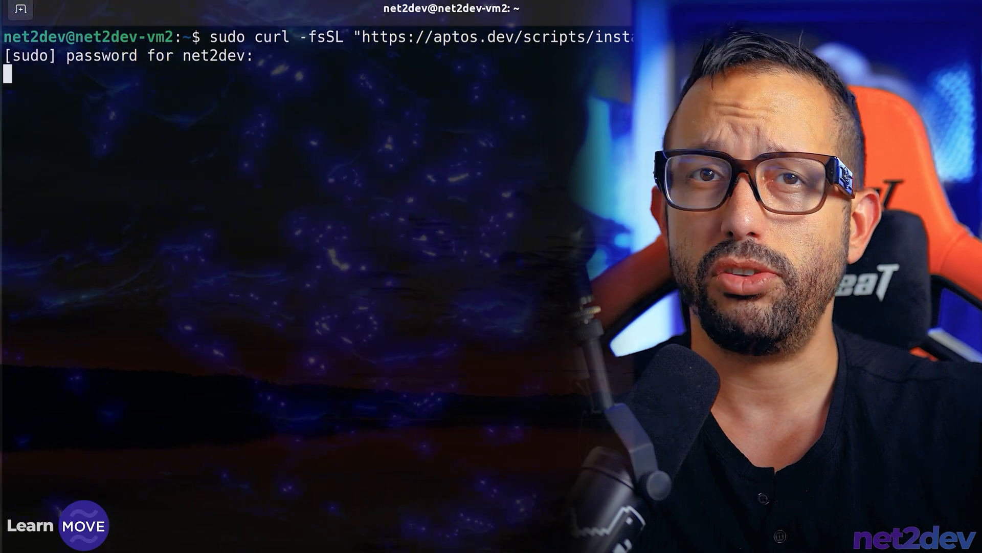
{"action": "key", "text": "Return"}
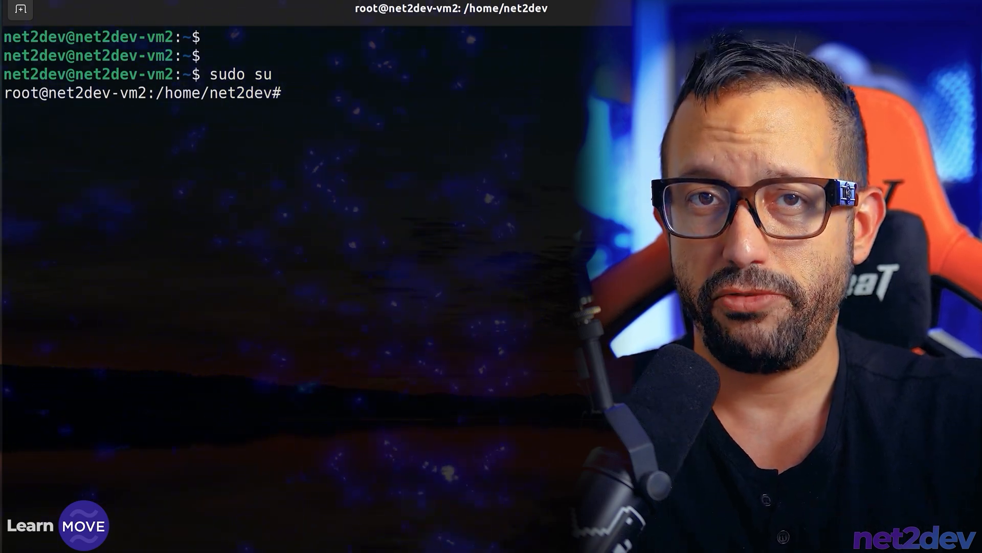
Create a move-tut directory with mkdir and change into it
{"action": "type", "text": "m"}
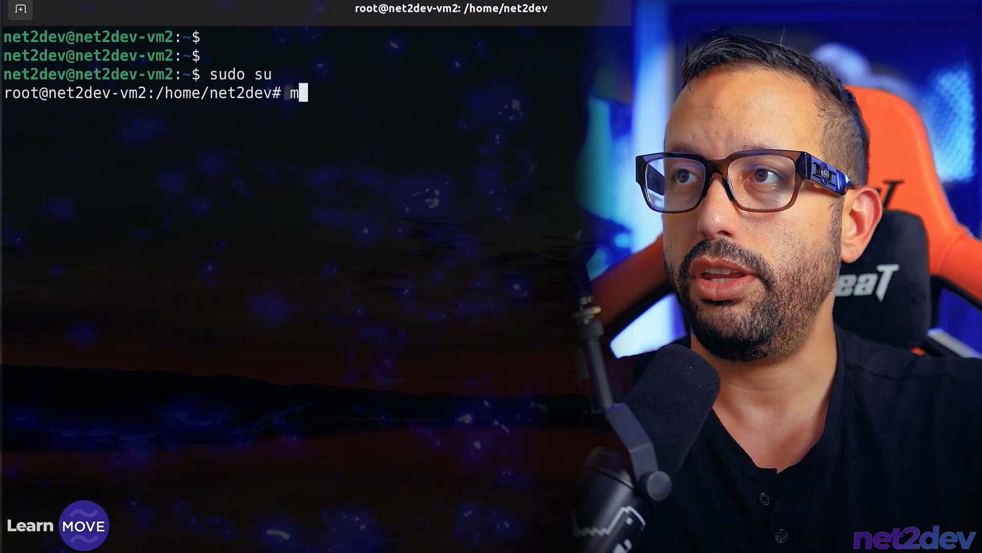
{"action": "type", "text": "kdir"}
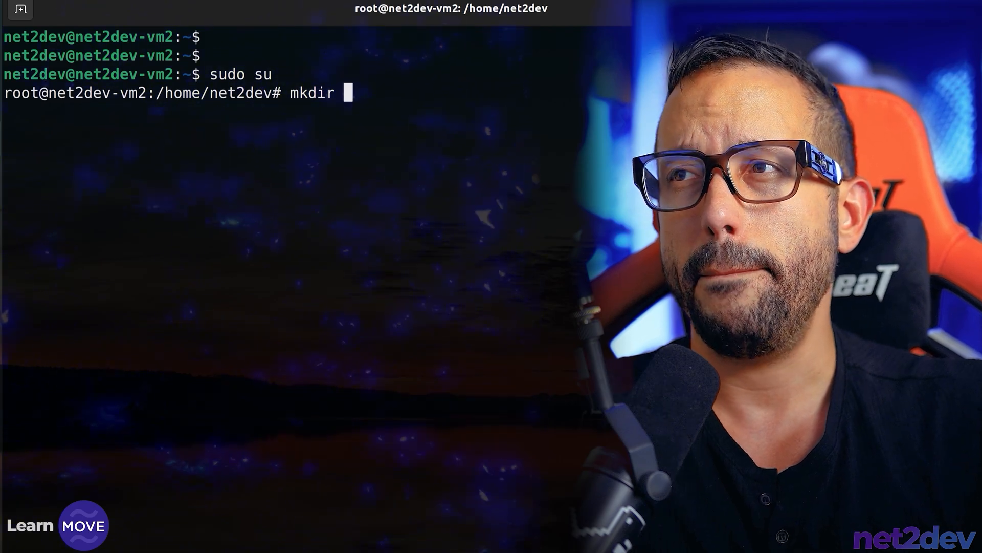
{"action": "type", "text": "move-tut"}
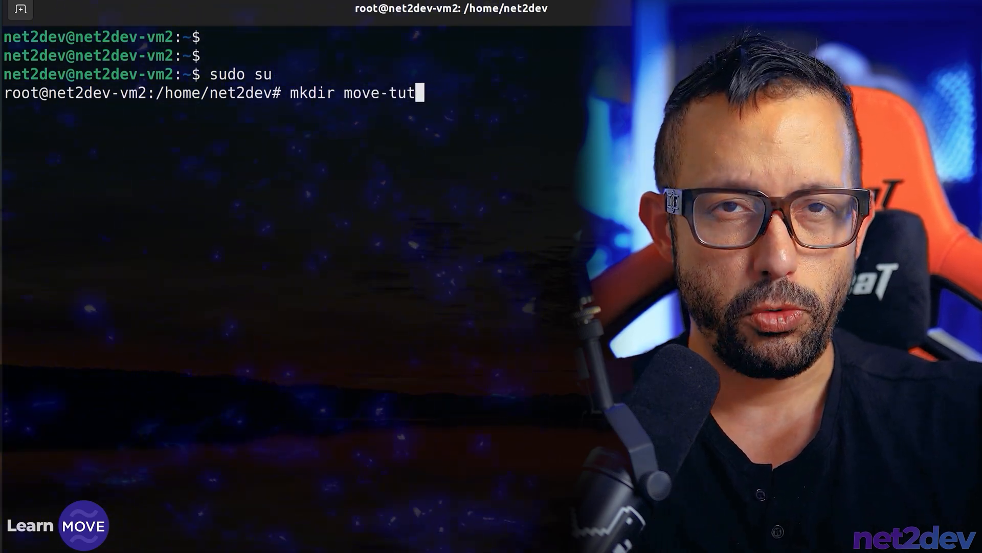
{"action": "key", "text": "Return"}
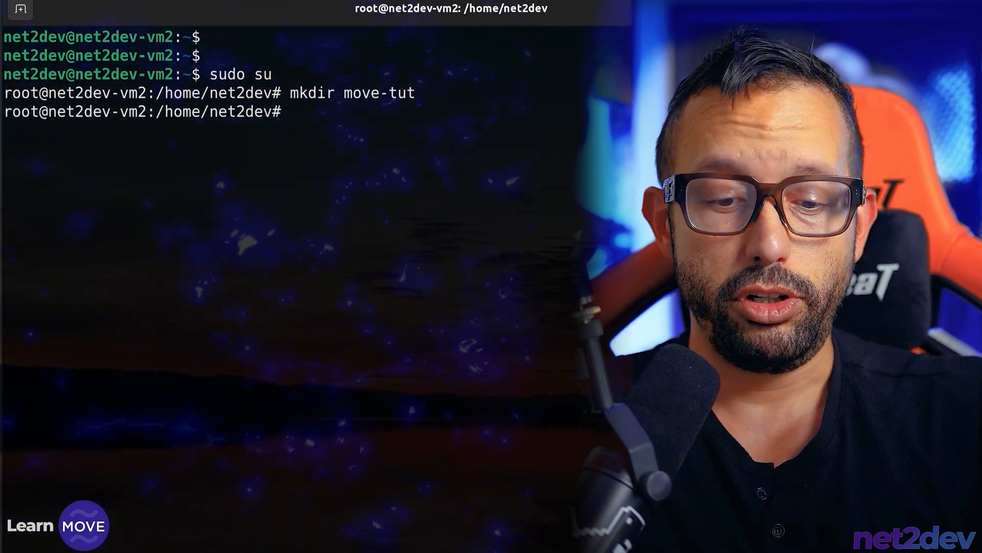
{"action": "type", "text": "cd f"}
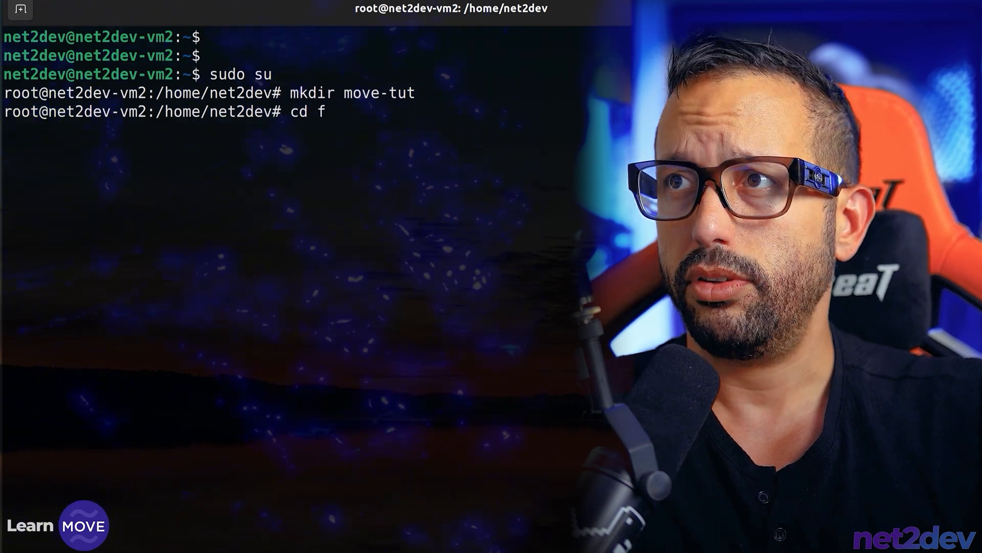
{"action": "type", "text": "move"}
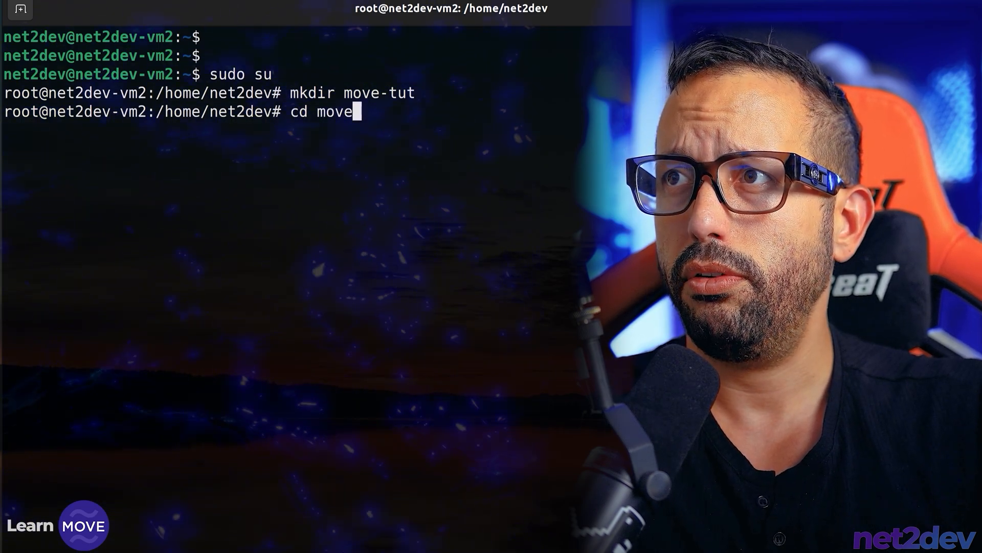
{"action": "key", "text": "Return"}
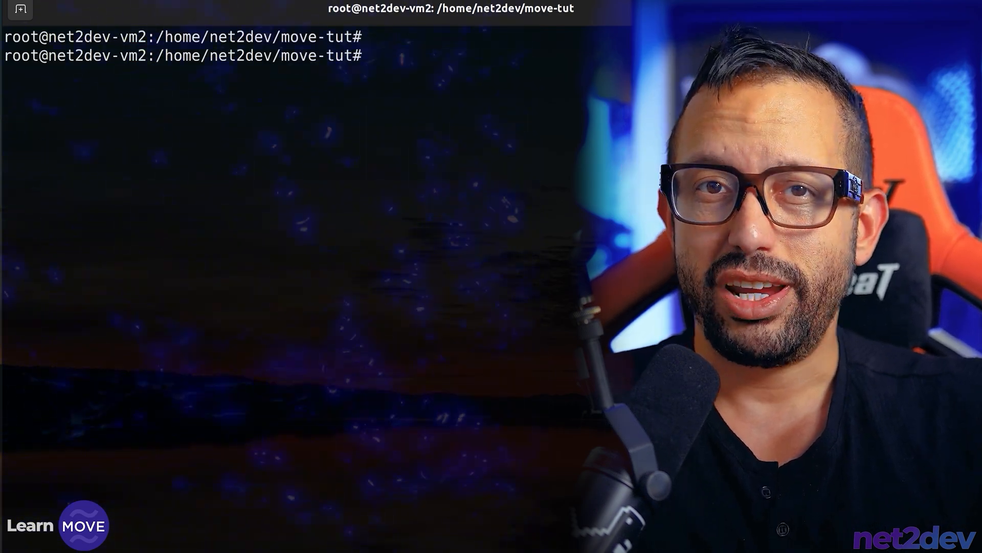
Run aptos move init --name my-dapp to generate the package with scripts, sources, tests and Move.toml
{"action": "type", "text": "a"}
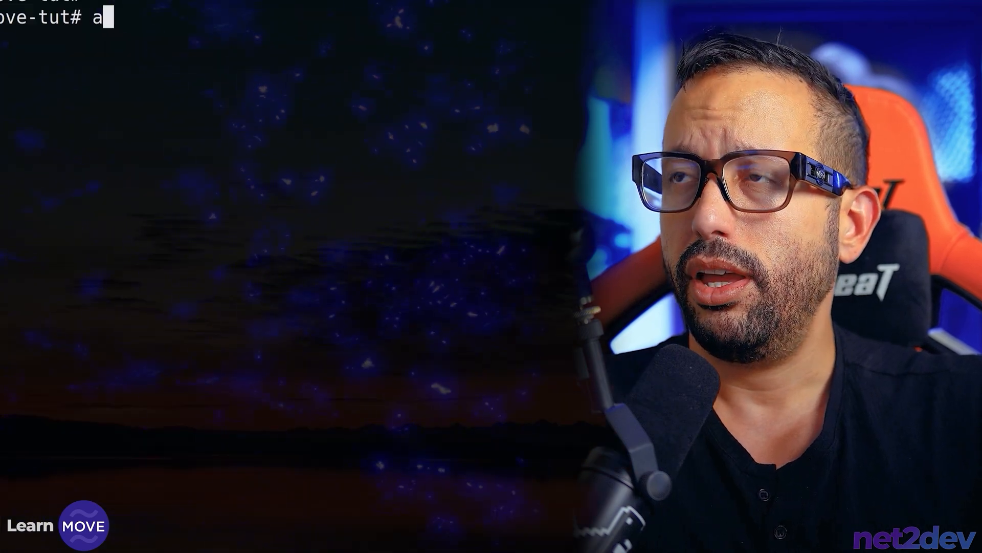
{"action": "type", "text": "ptos"}
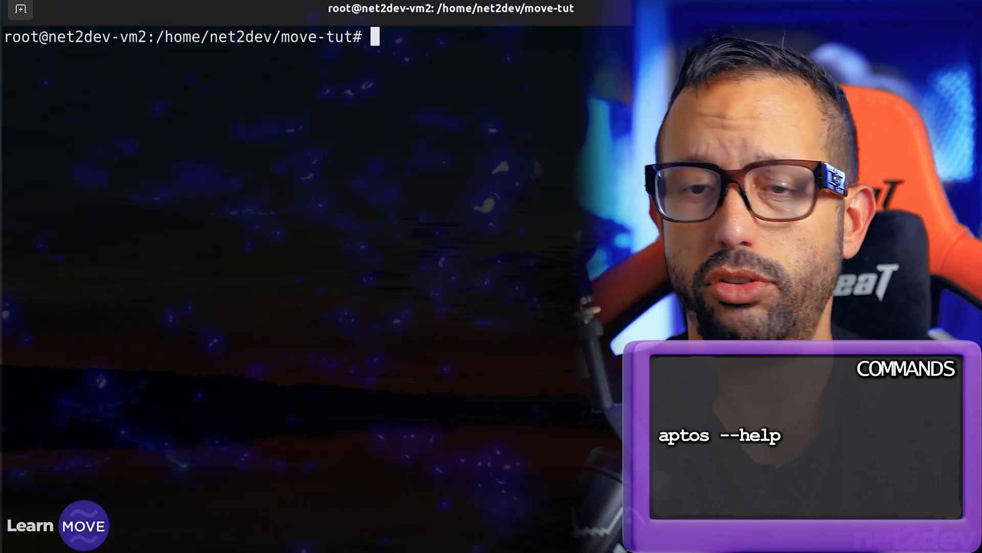
{"action": "type", "text": "aptos"}
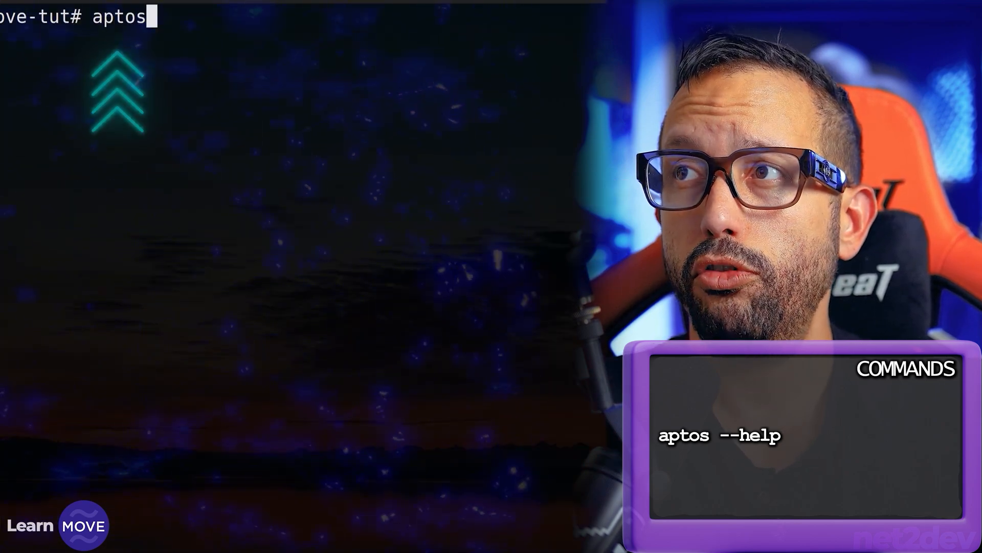
{"action": "type", "text": "move init"}
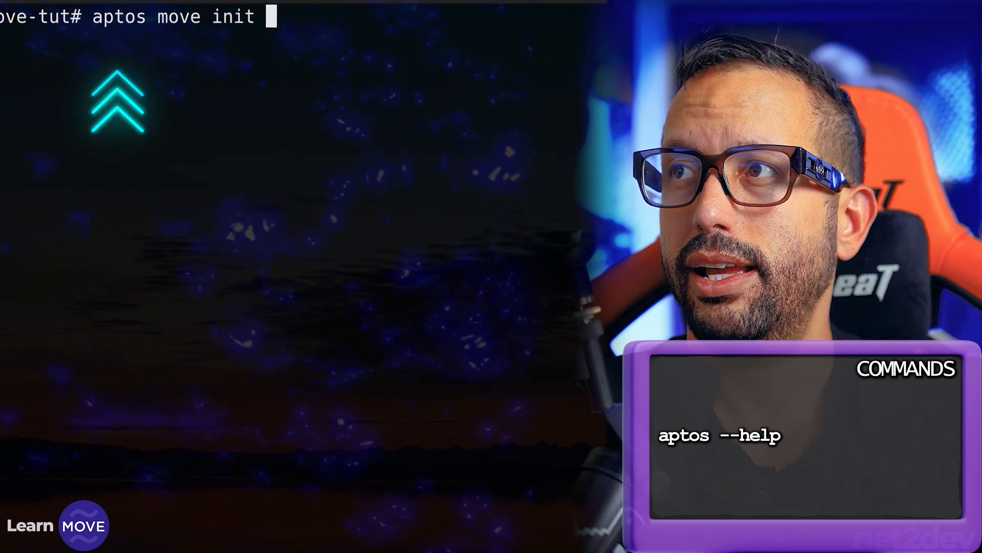
{"action": "type", "text": "--"}
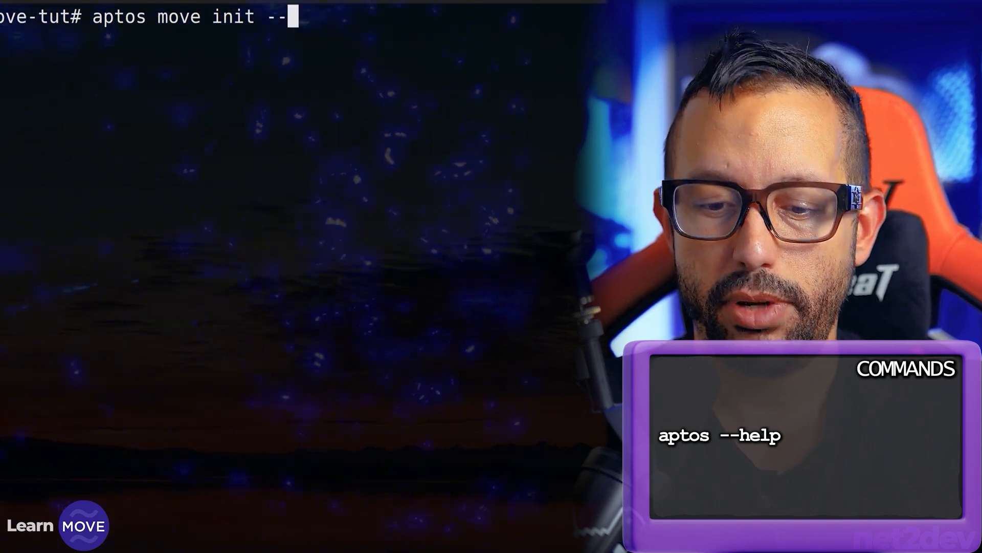
{"action": "type", "text": "name"}
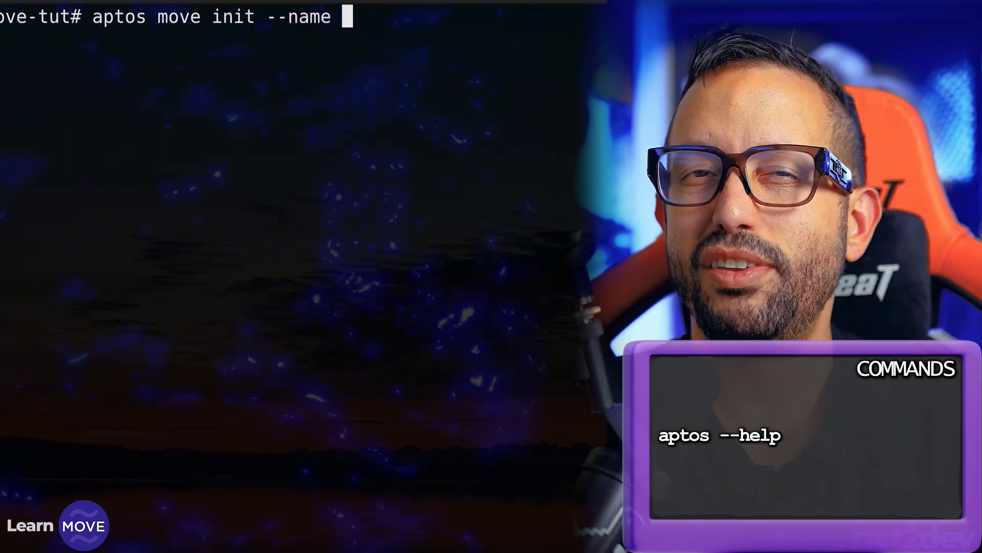
{"action": "type", "text": "my-dapp"}
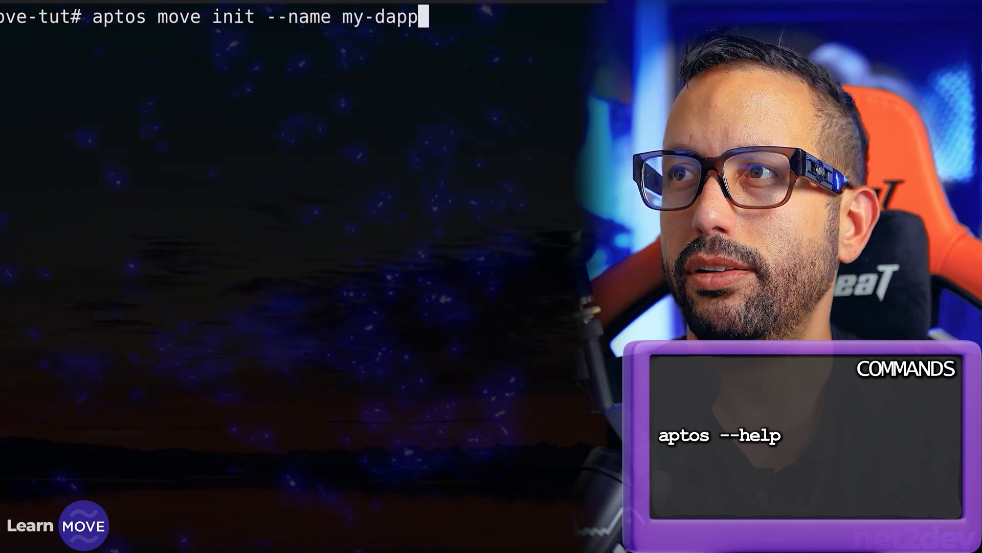
{"action": "key", "text": "Return"}
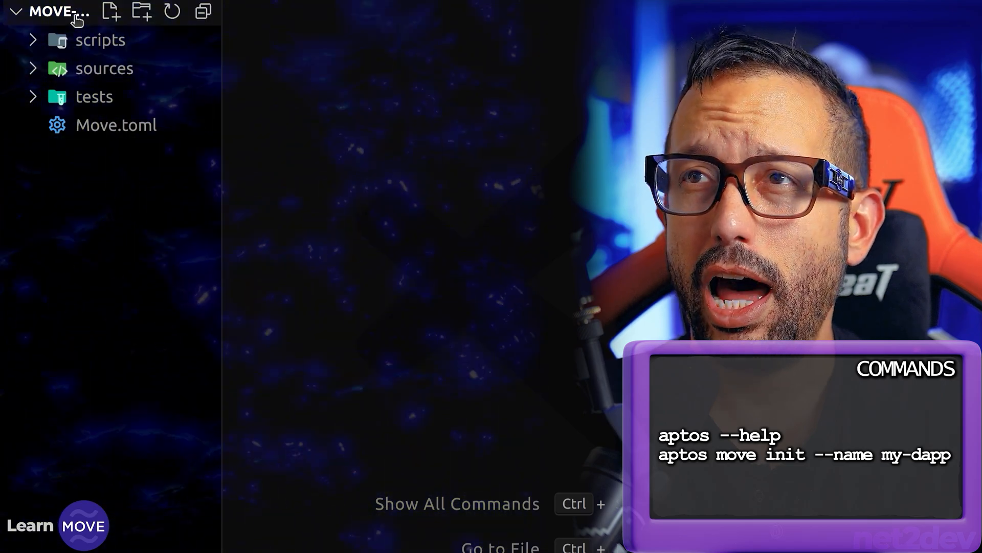
Expand the scripts, sources and tests folders and review Move.toml with its AptosFramework dependency
{"action": "left_click", "coordinate": [101, 40]}
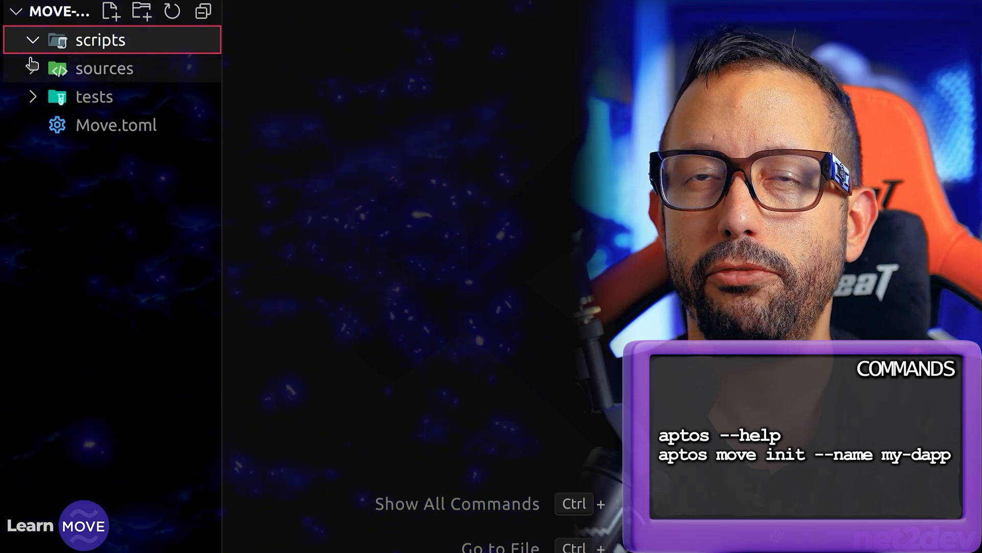
{"action": "left_click", "coordinate": [103, 68]}
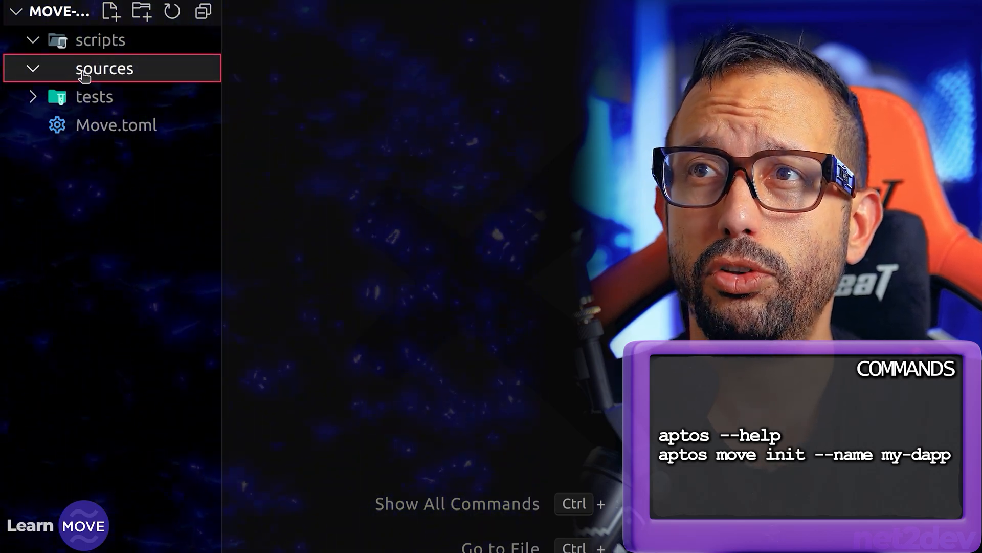
{"action": "left_click", "coordinate": [95, 97]}
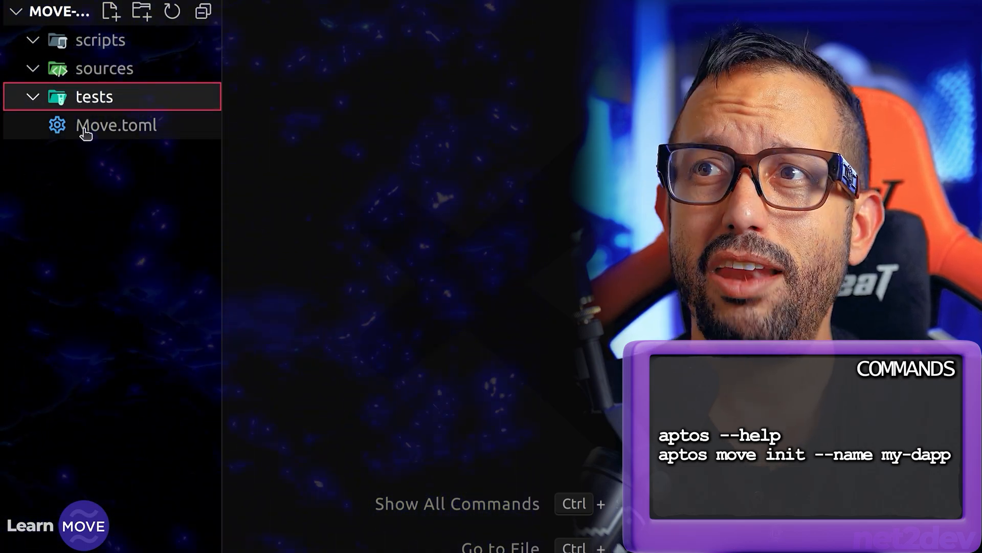
{"action": "left_click", "coordinate": [116, 125]}
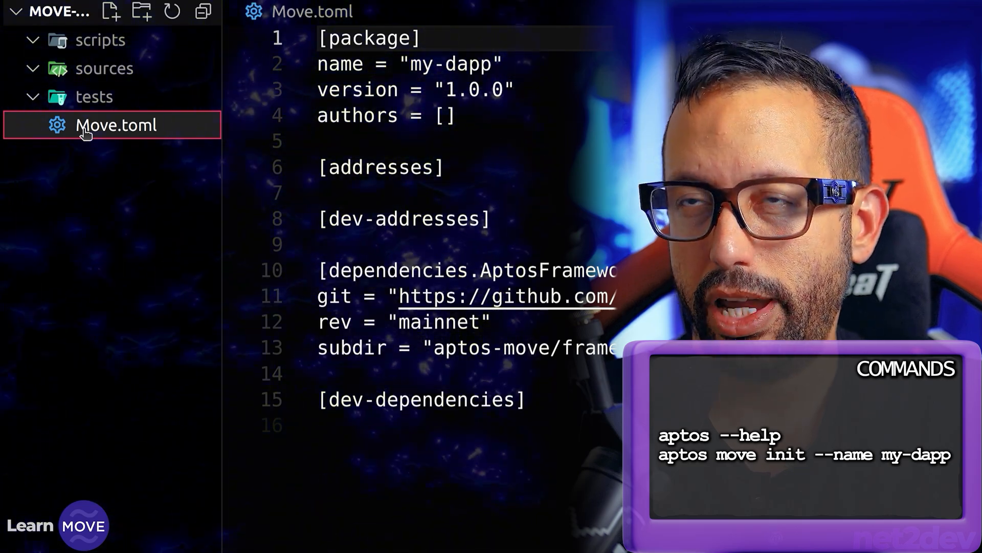
{"action": "left_click", "coordinate": [317, 13]}
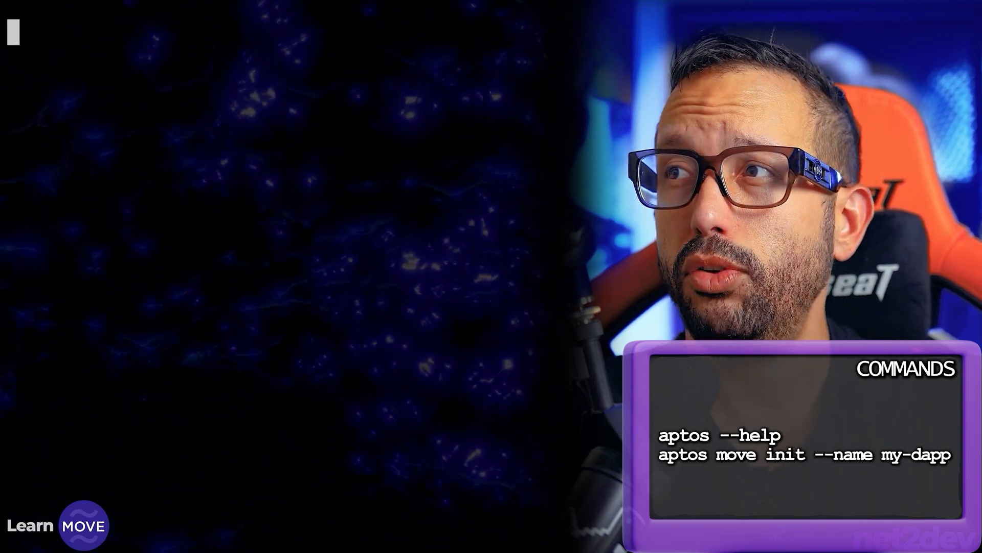
Run aptos init --network devnet to create the .aptos folder with config.yml
{"action": "type", "text": "aptos"}
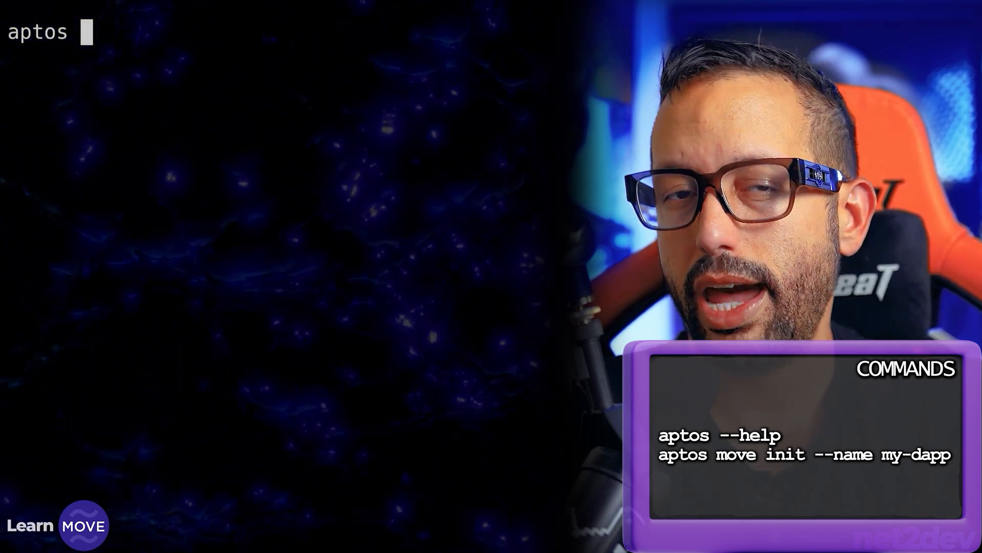
{"action": "type", "text": "init"}
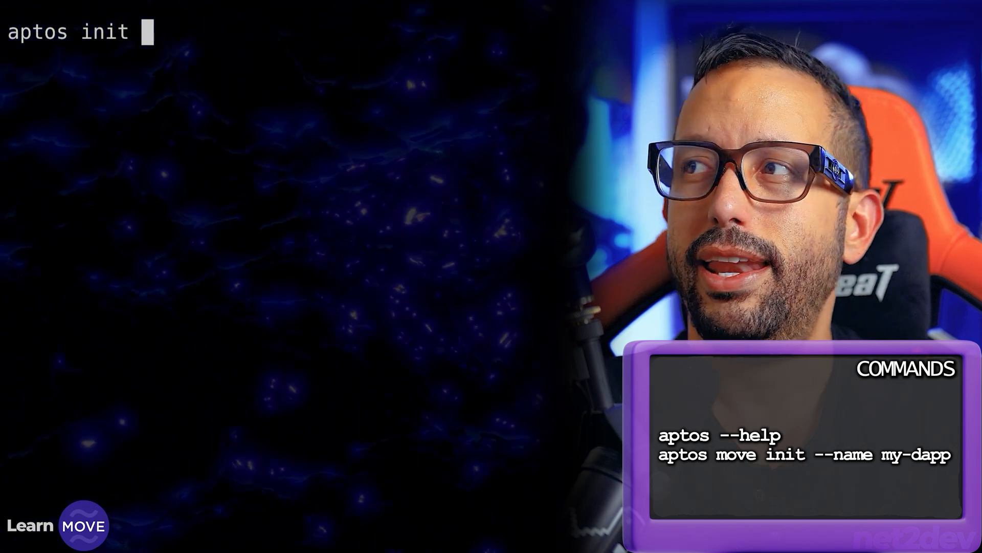
{"action": "type", "text": "--netwo"}
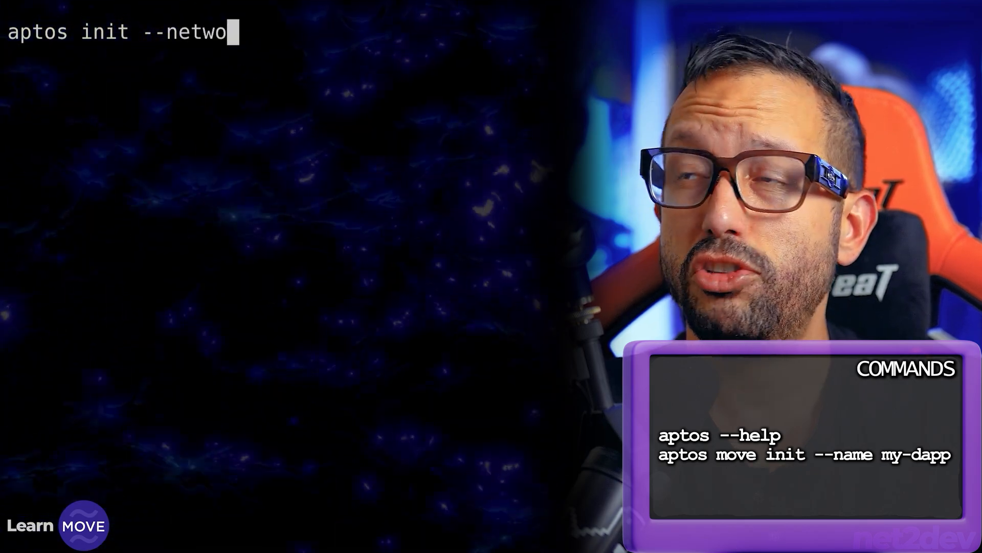
{"action": "type", "text": "rk"}
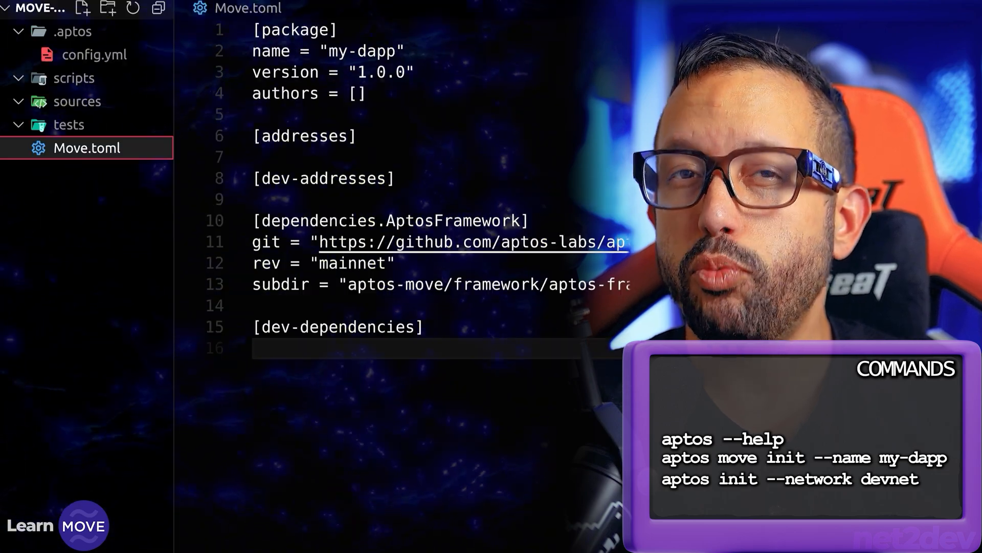
{"action": "mouse_move", "coordinate": [73, 31]}
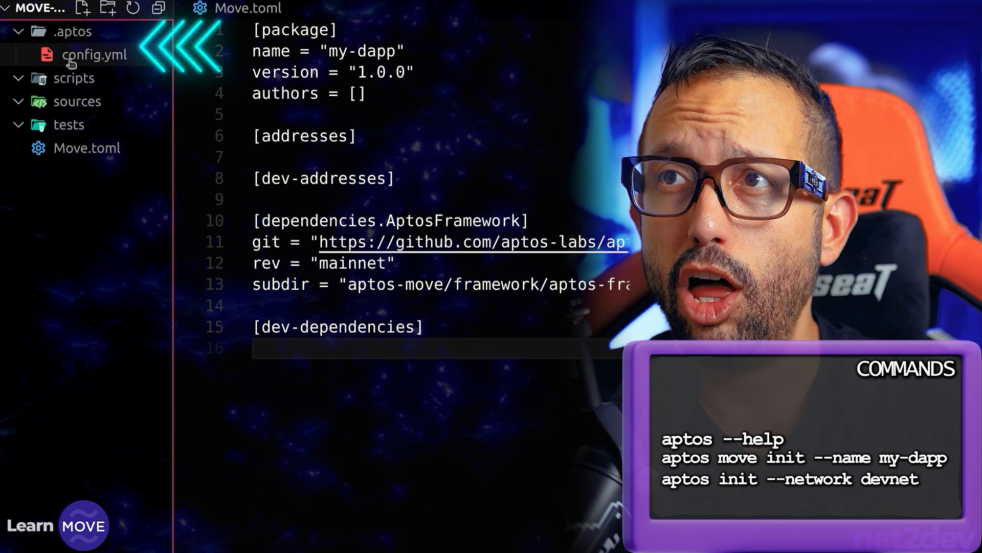
View the generated devnet config.yml inside the .aptos folder
{"action": "left_click", "coordinate": [95, 54]}
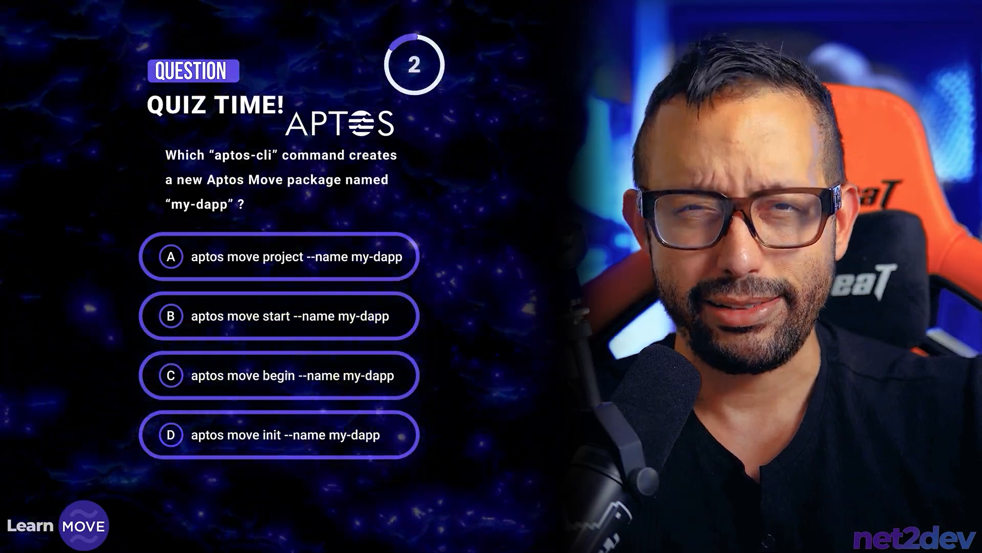
{"action": "left_click", "coordinate": [279, 434]}
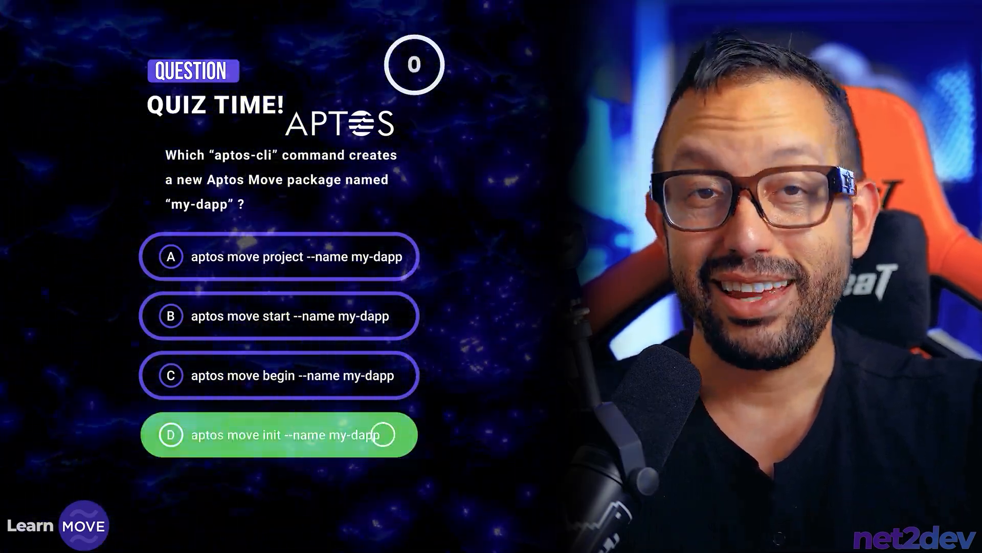